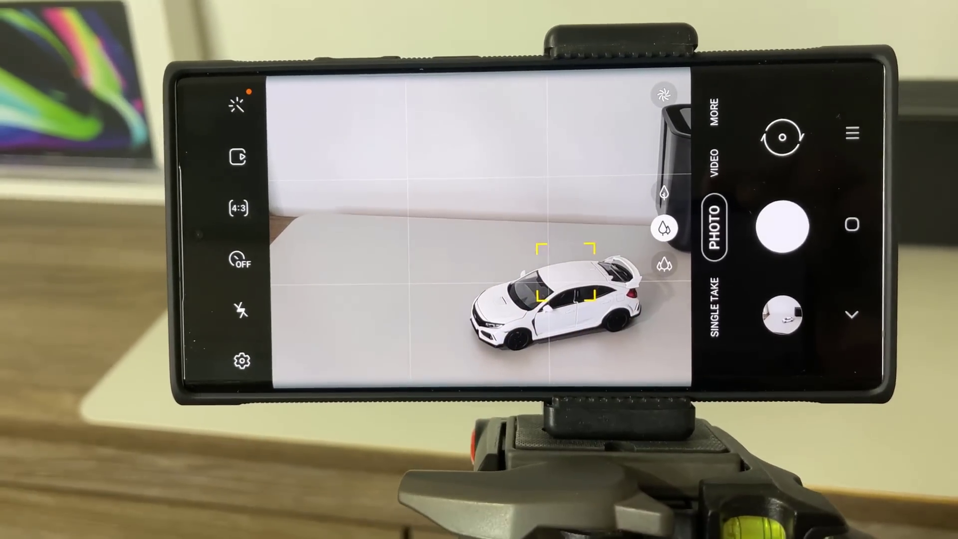
Step: Focus the camera on the white toy car in the gridded viewfinder
click(569, 293)
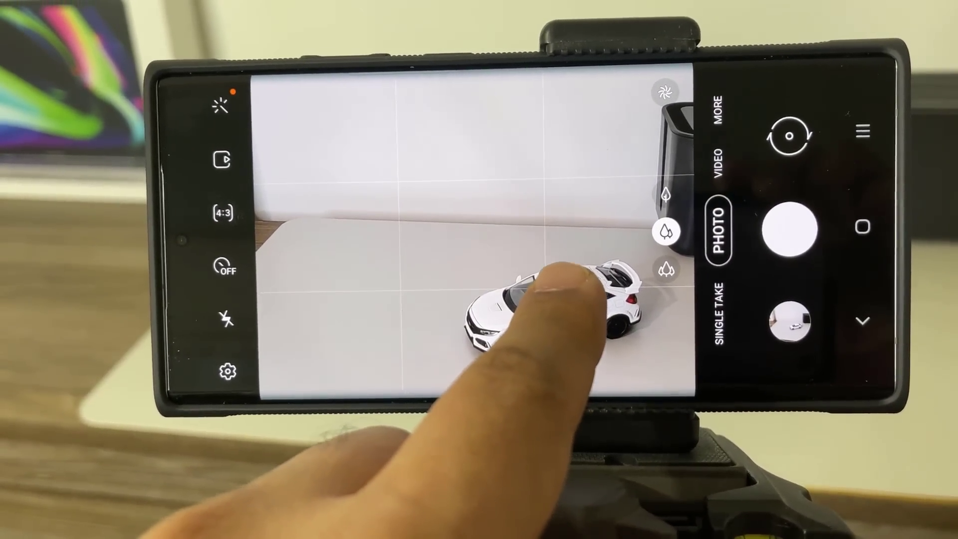
click(550, 288)
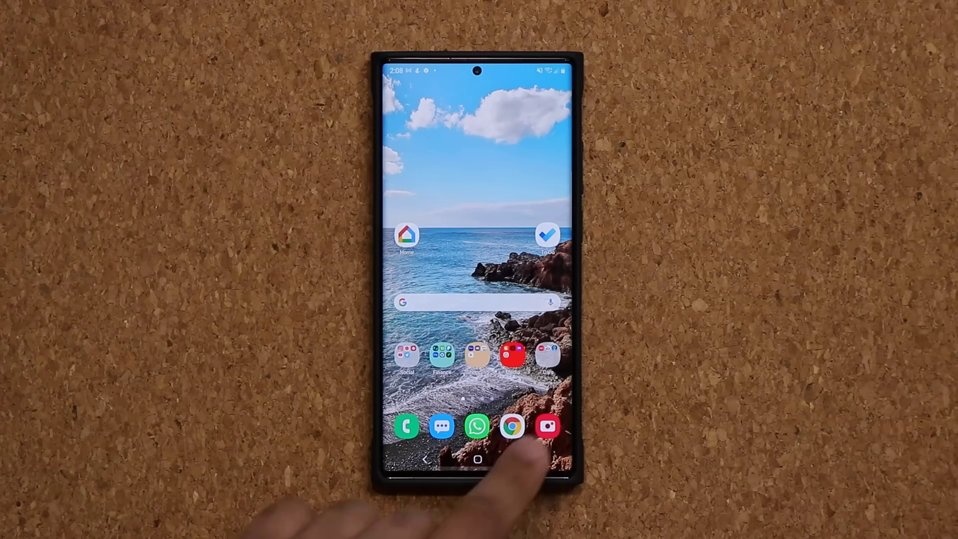
Step: Launch Camera from the home screen, switch to photo mode, and open Location tags
click(547, 425)
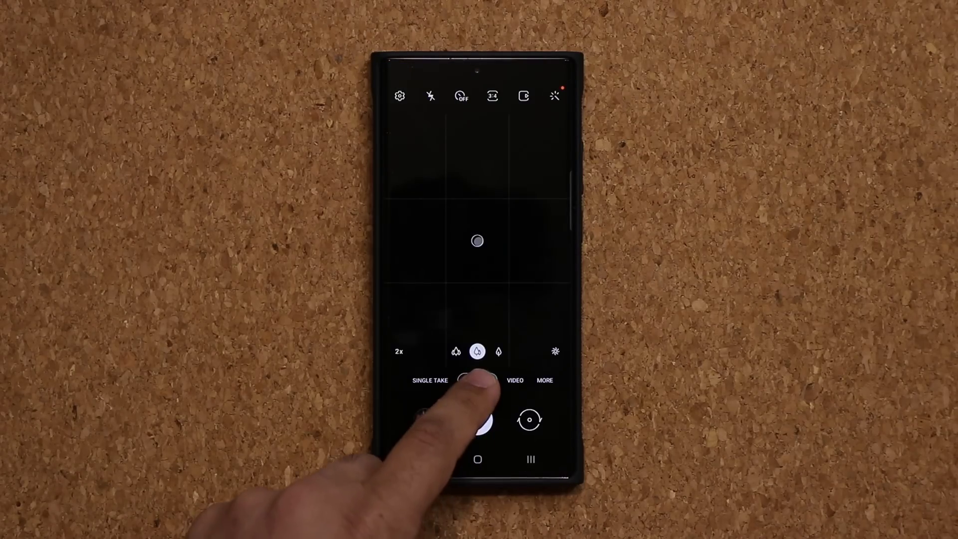
click(477, 380)
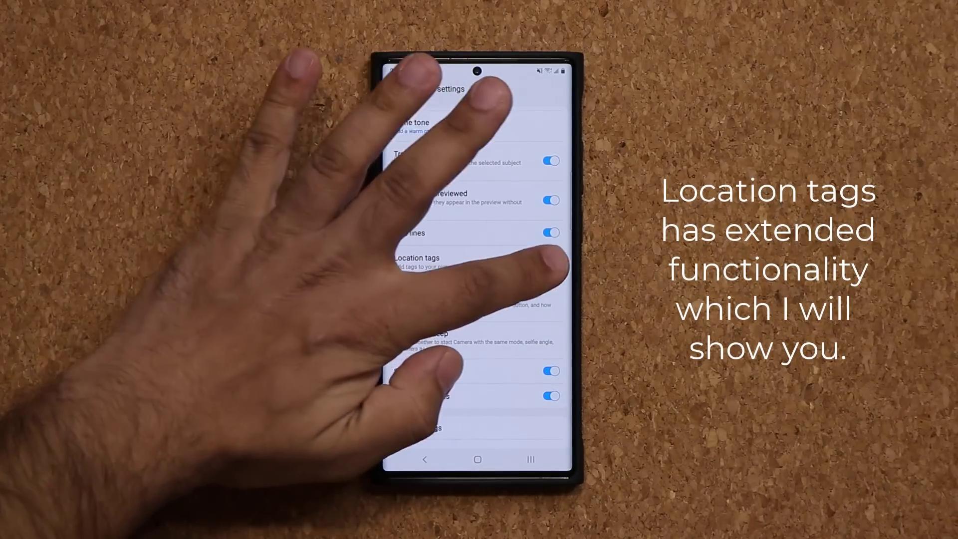
click(549, 264)
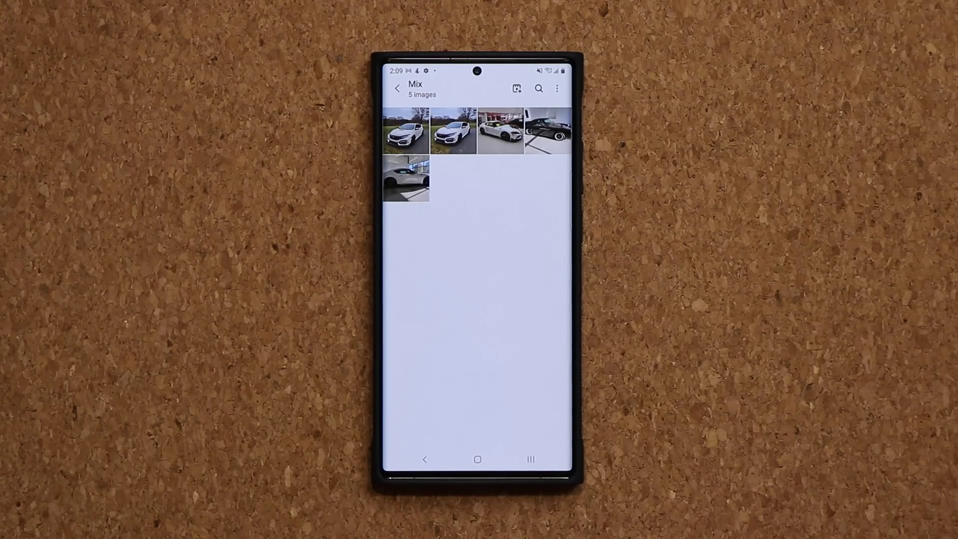
click(406, 129)
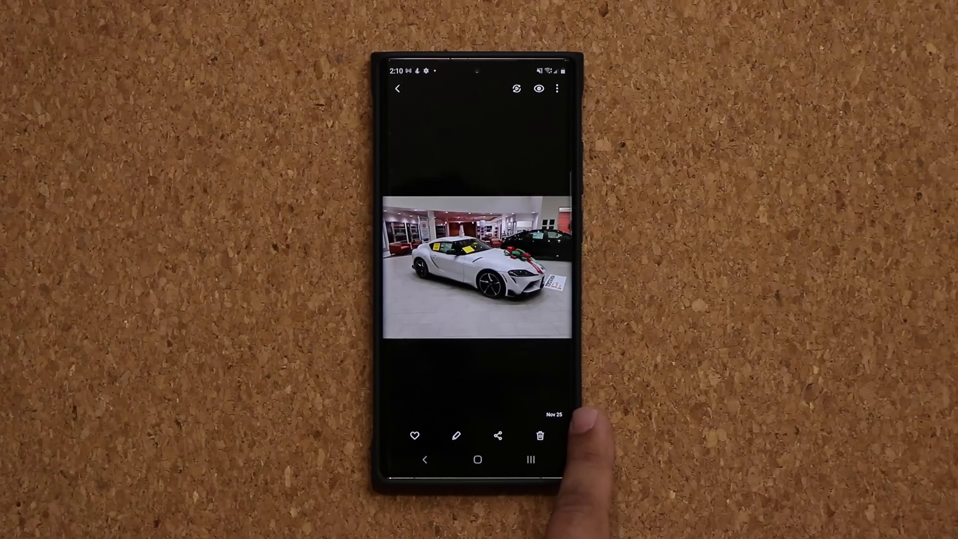
mouse_move(562, 471)
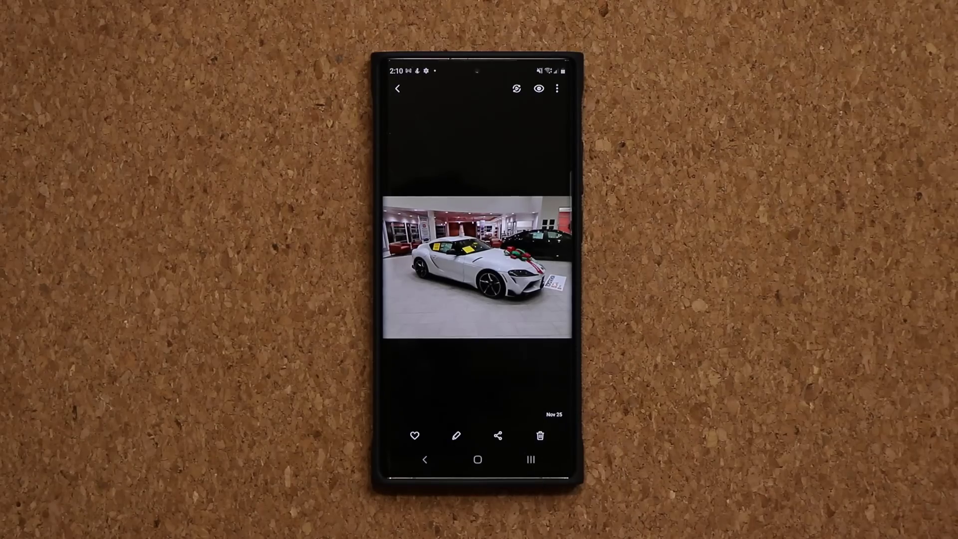
scroll(left, 3)
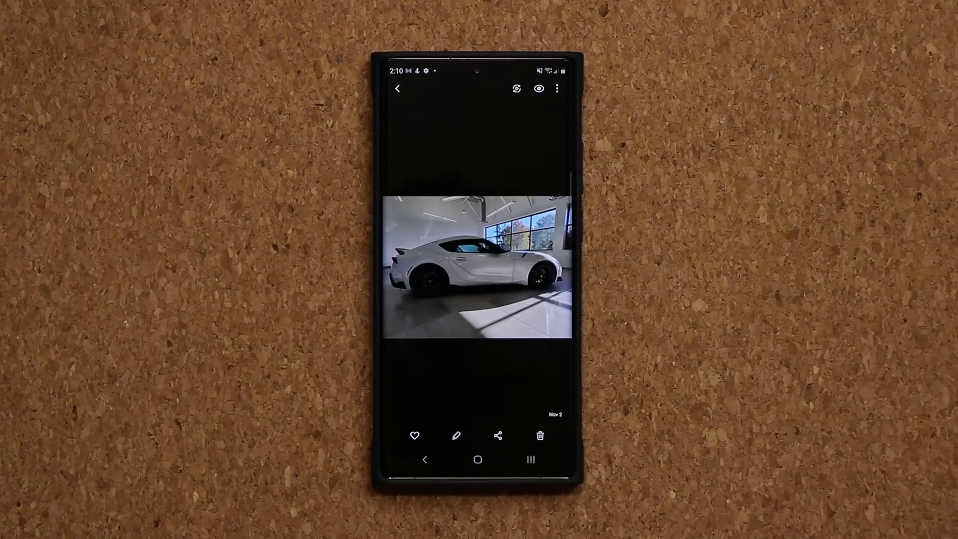
click(398, 88)
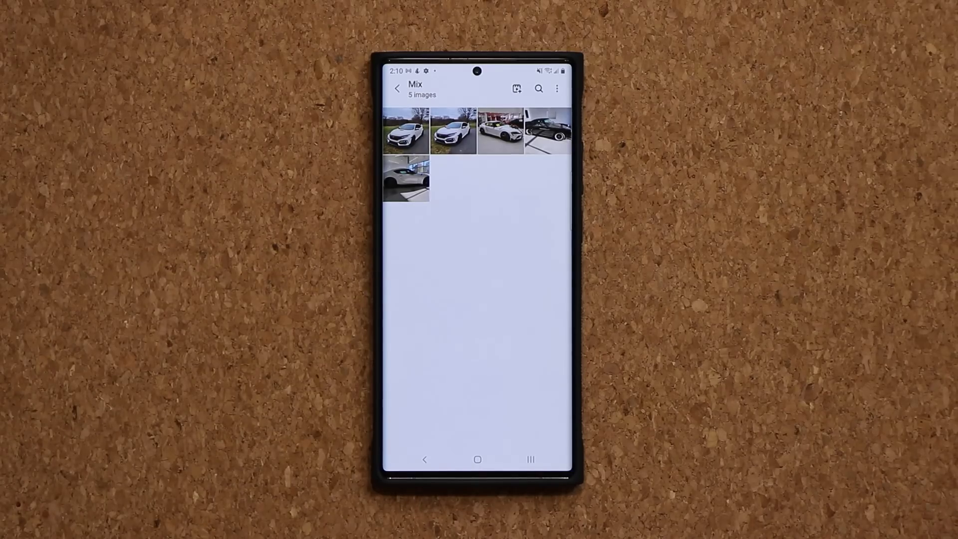
Step: Return to Albums, view Gallery settings, then close them
click(398, 88)
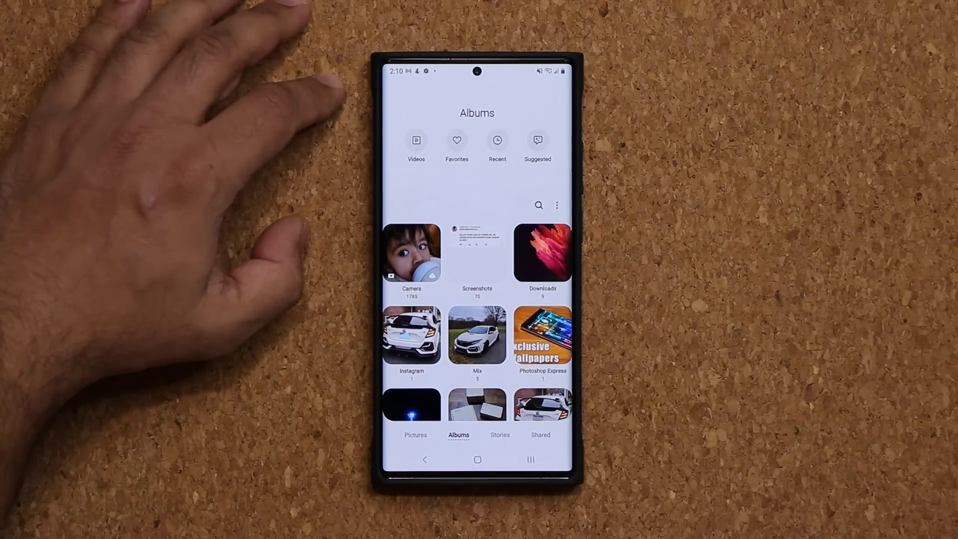
click(557, 205)
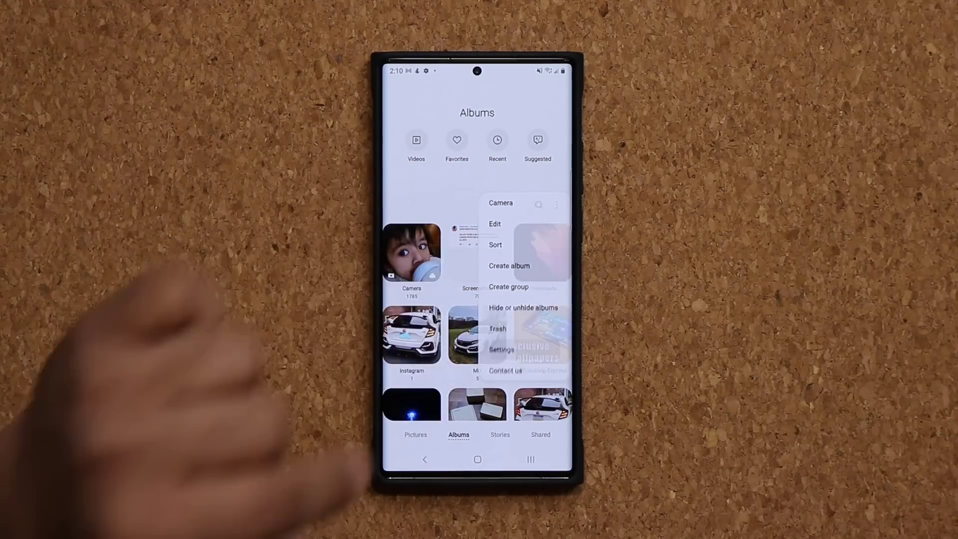
click(500, 349)
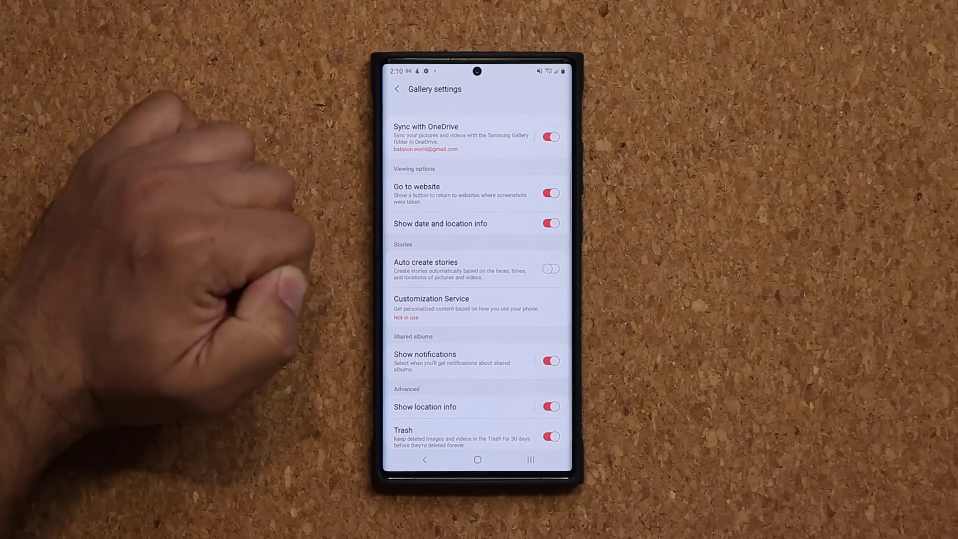
click(550, 223)
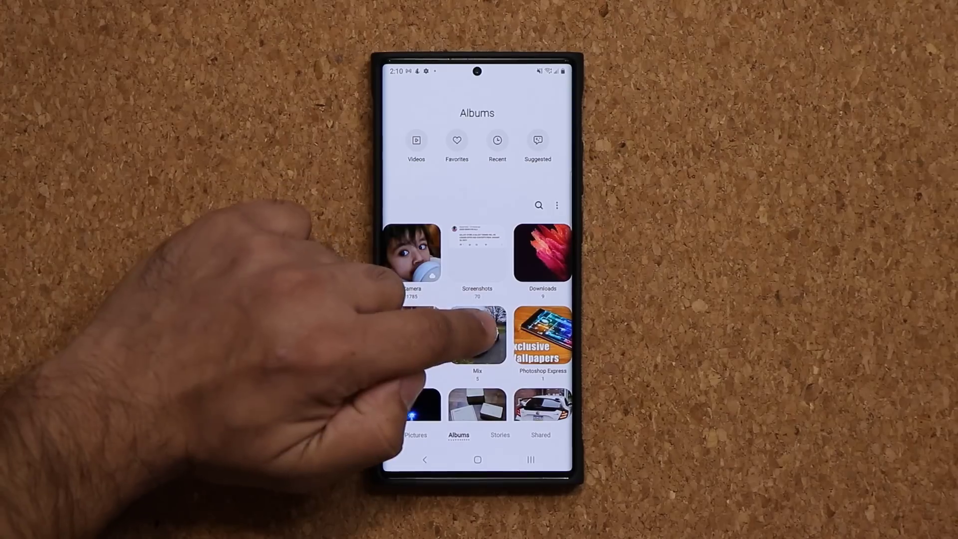
Step: Open the Mix album and view the white Civic photo full-screen
click(477, 339)
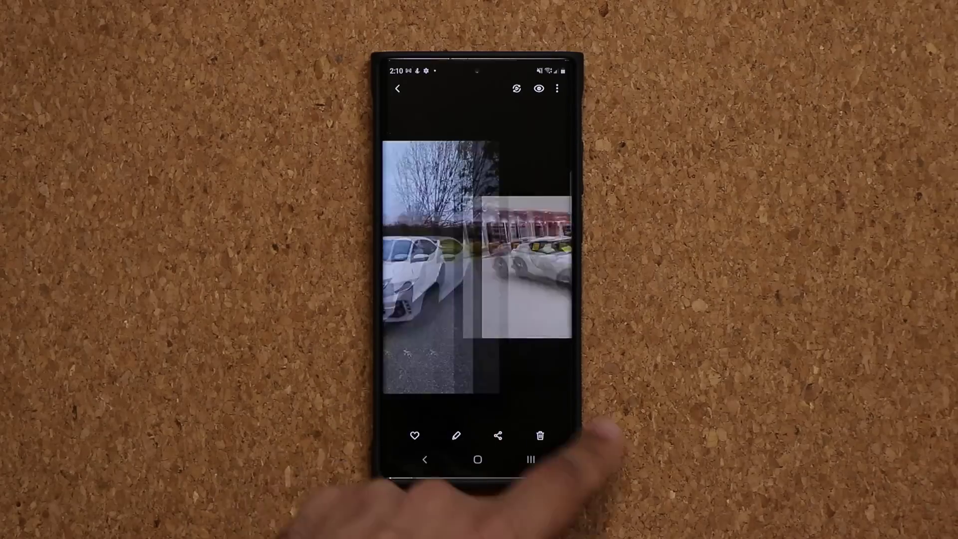
click(398, 89)
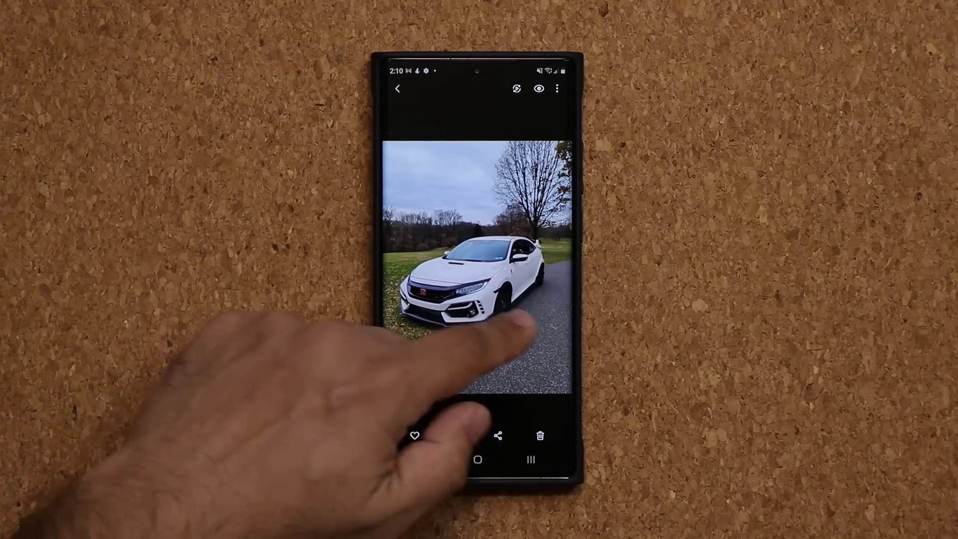
click(397, 89)
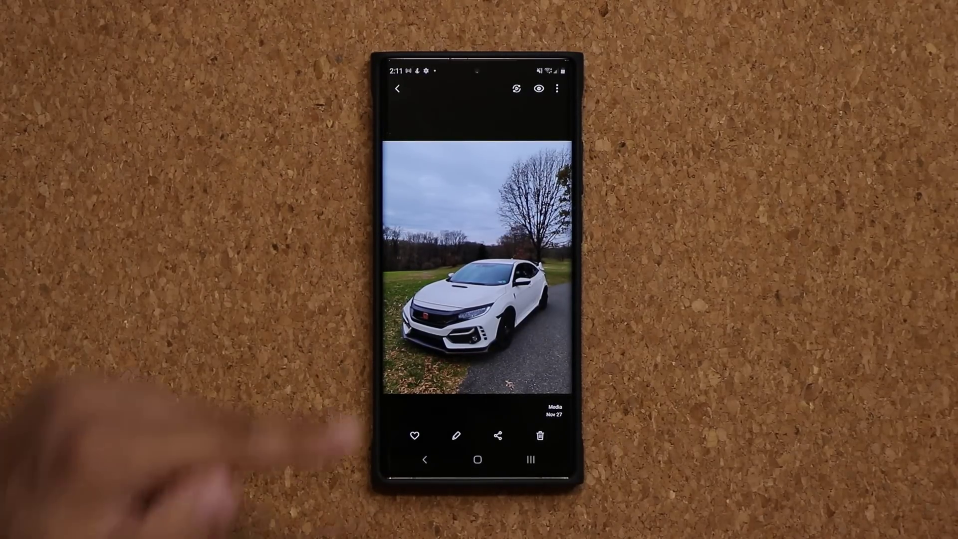
Step: Swipe up on the Civic photo to view its address, map and camera data
scroll(up, 3)
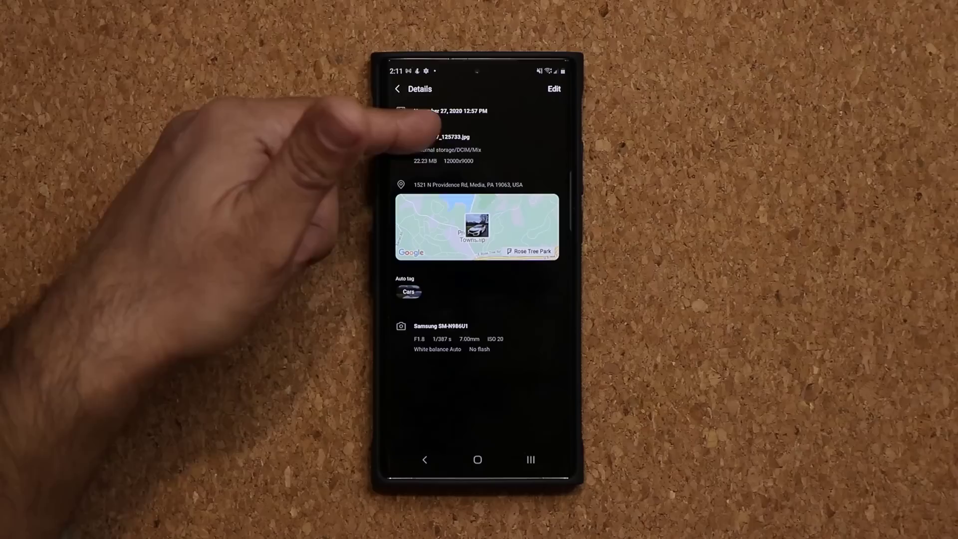
click(398, 89)
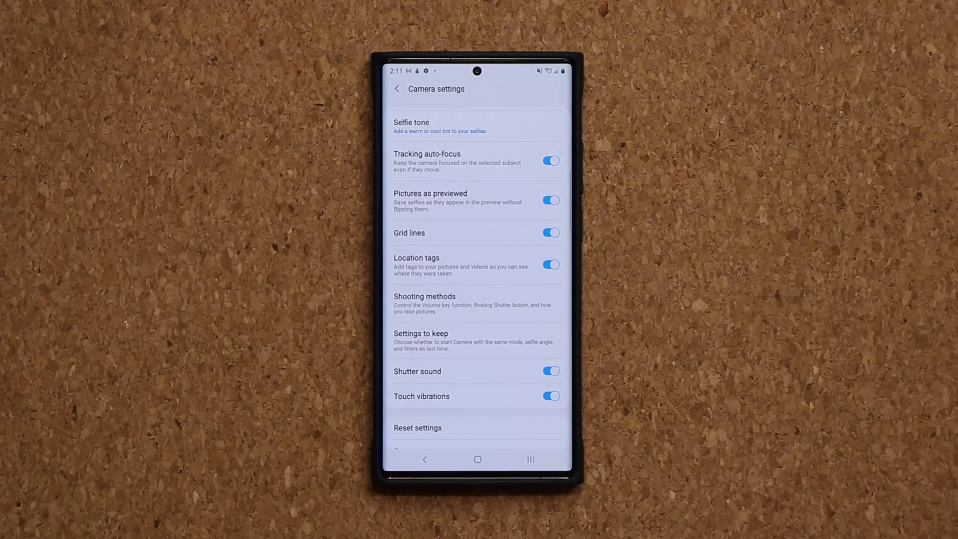
click(477, 459)
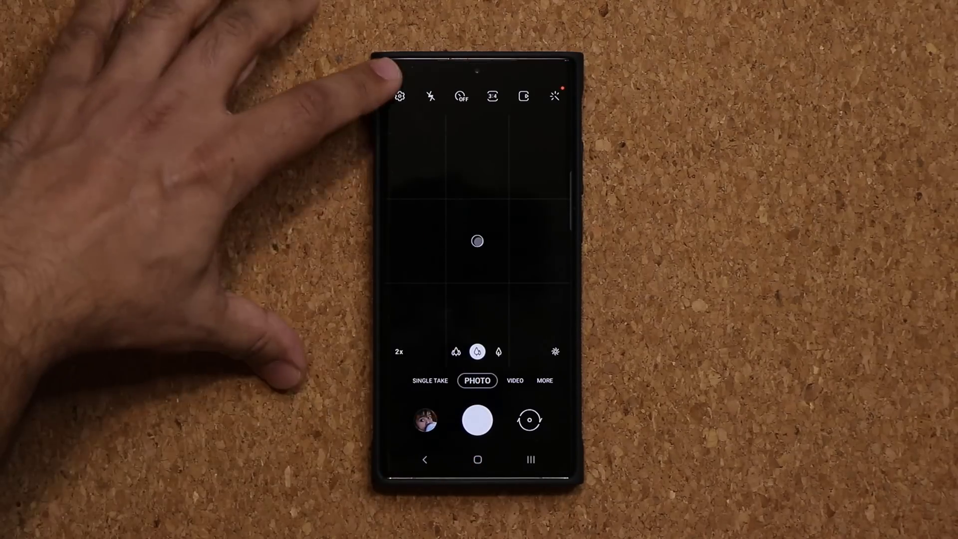
Step: Switch grid lines off and back on, returning to the gridded viewfinder
click(401, 95)
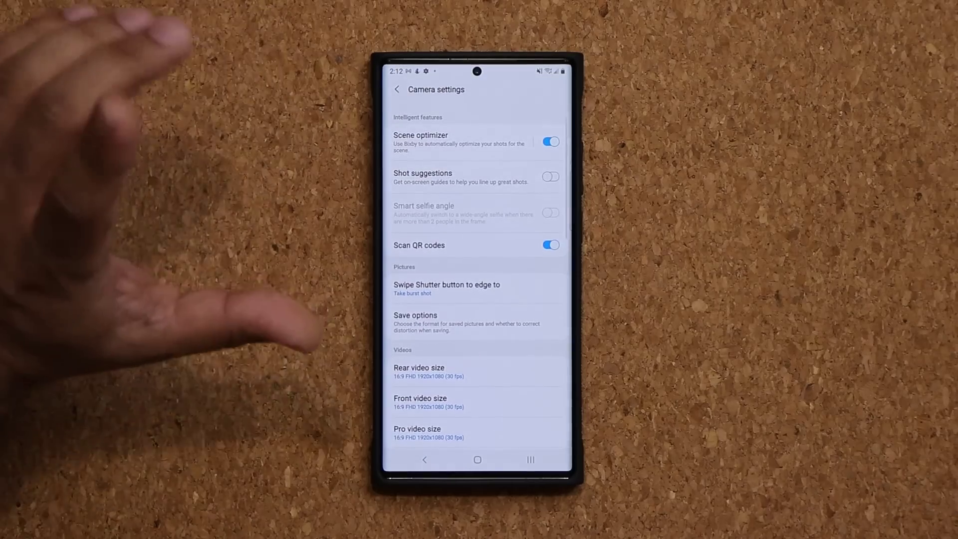
scroll(down, 3)
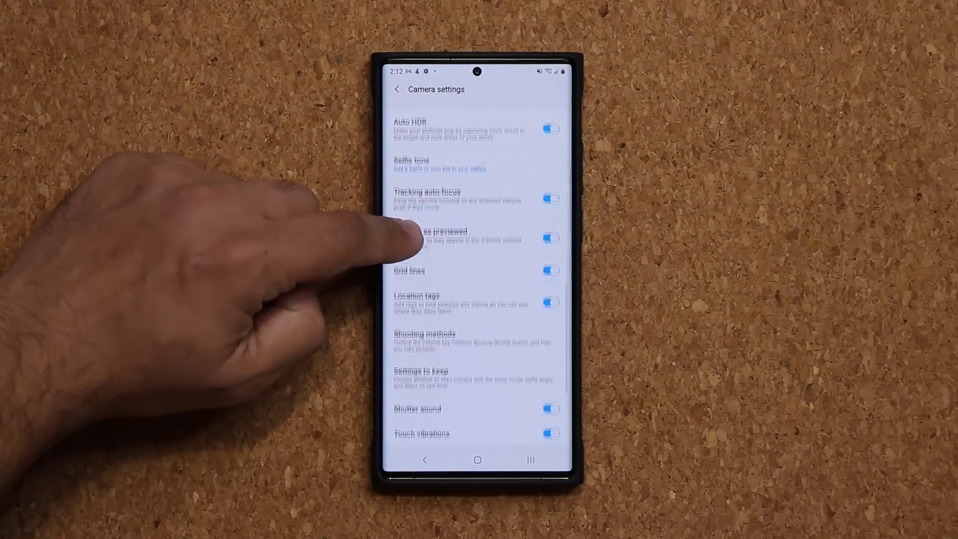
click(550, 267)
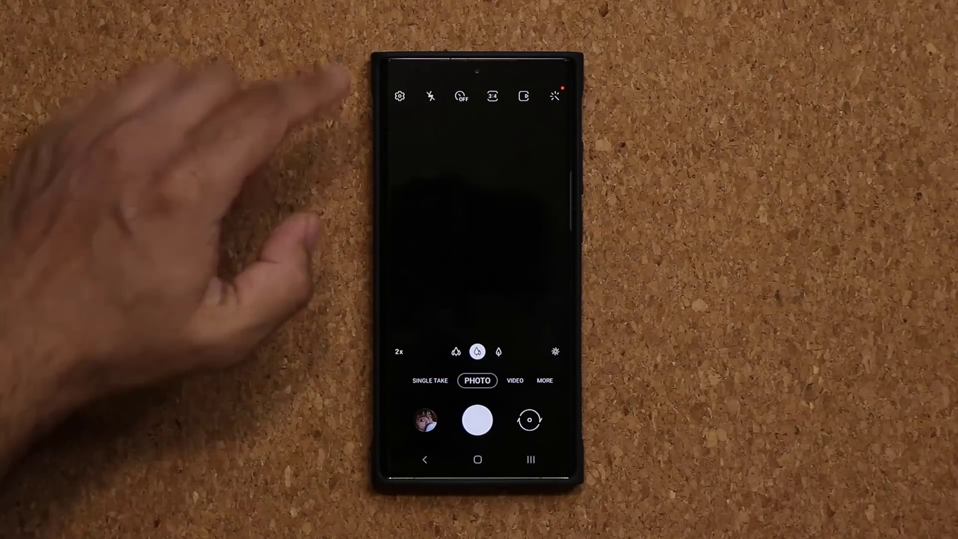
click(399, 95)
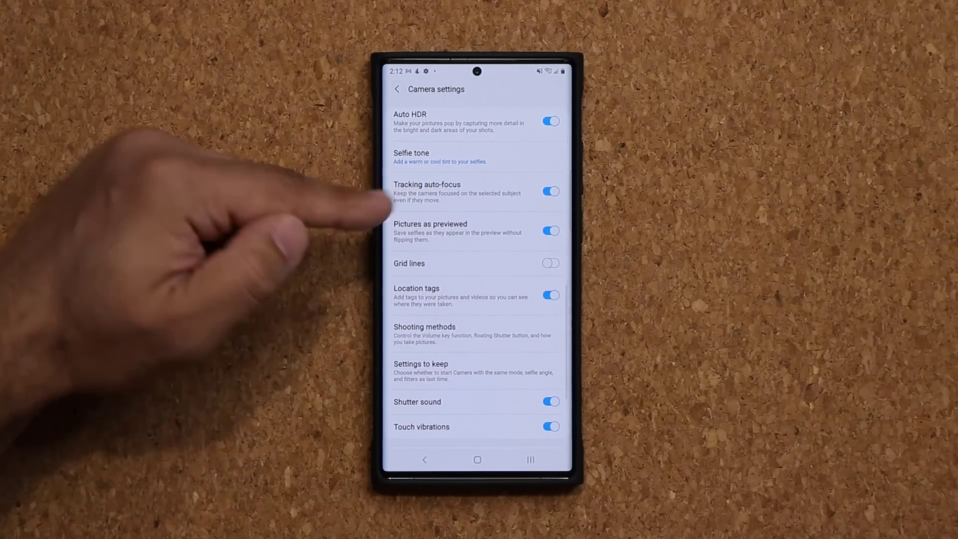
click(398, 89)
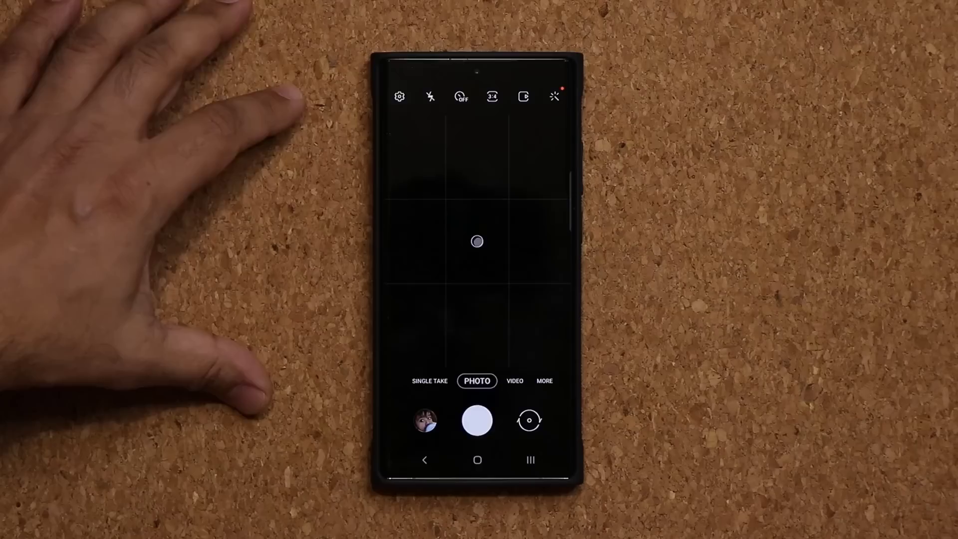
Step: Go from Camera settings into the Shooting methods page
click(400, 95)
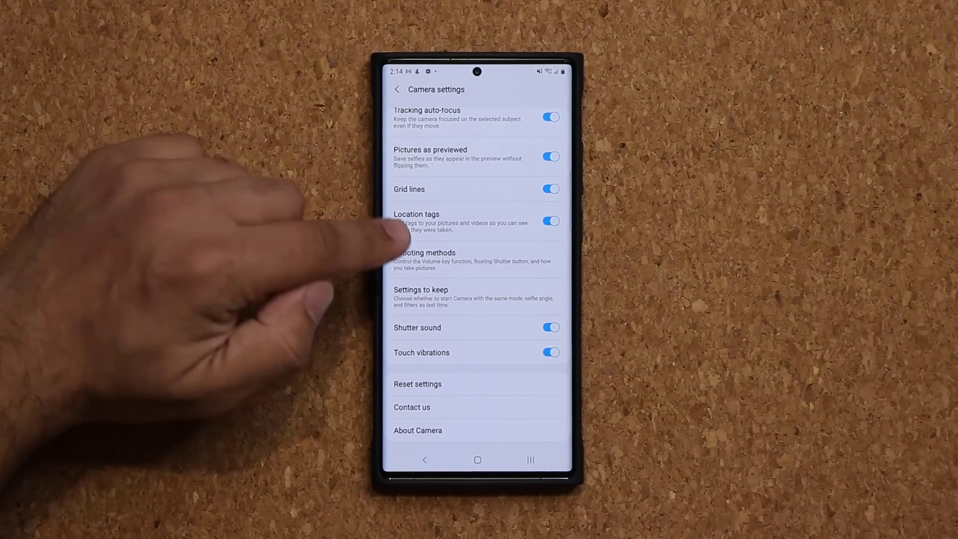
click(423, 259)
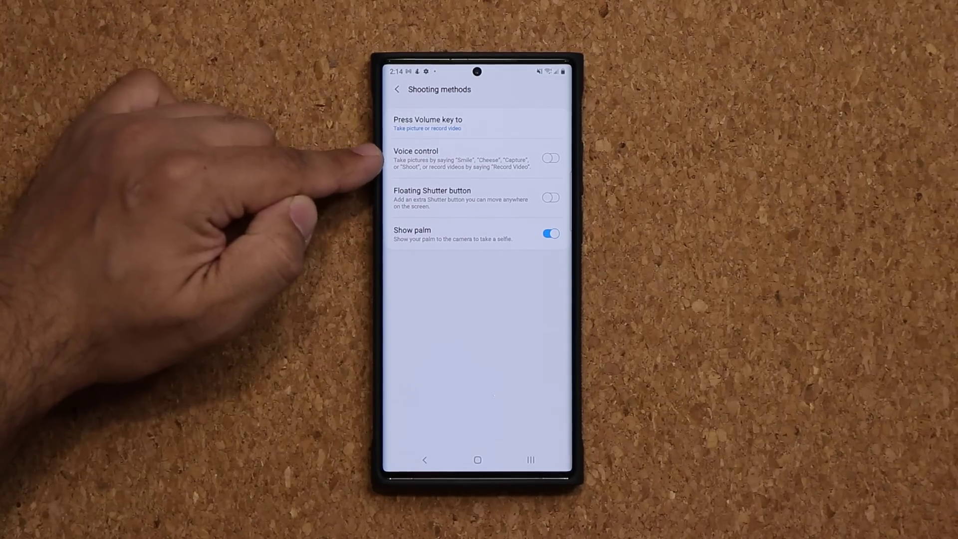
mouse_move(367, 165)
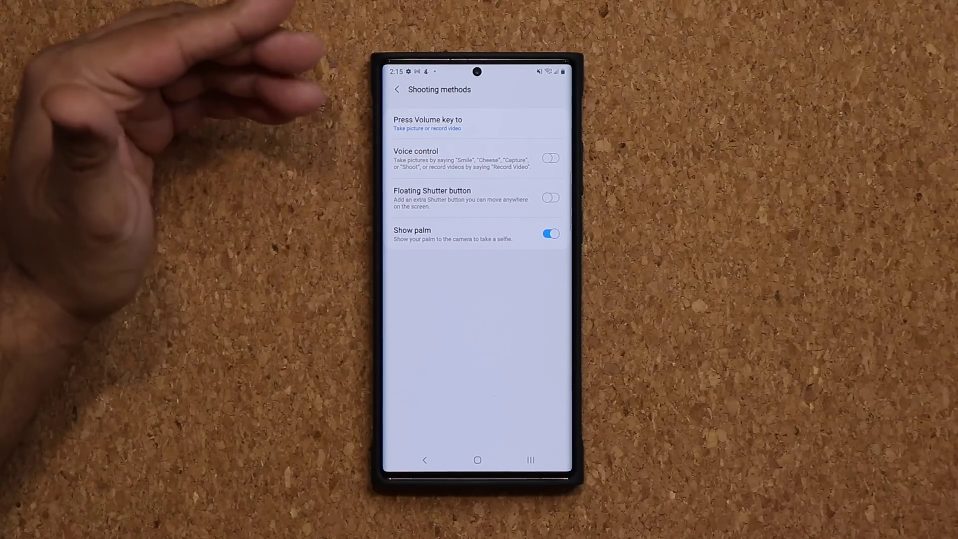
Step: Switch on Voice control under Shooting methods and return to the video viewfinder
click(550, 158)
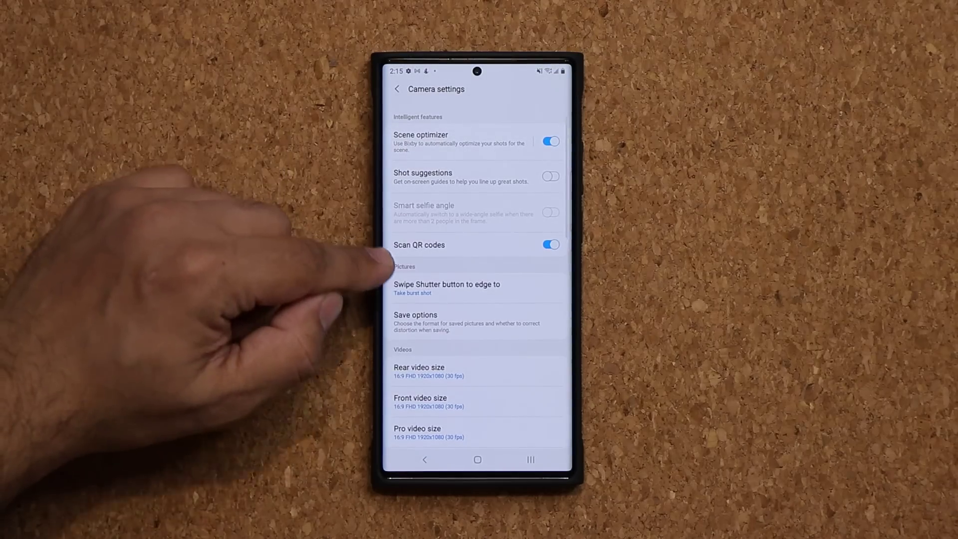
scroll(down, 3)
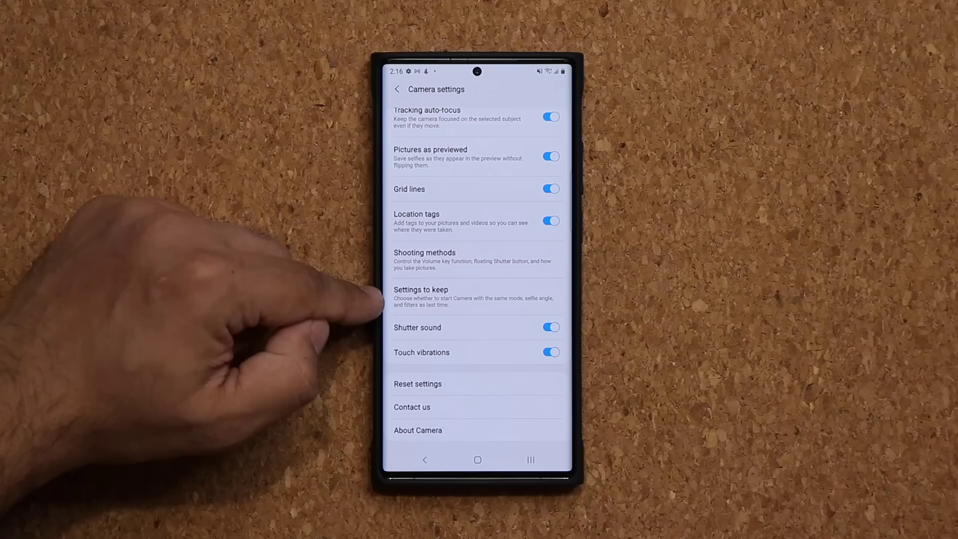
click(424, 252)
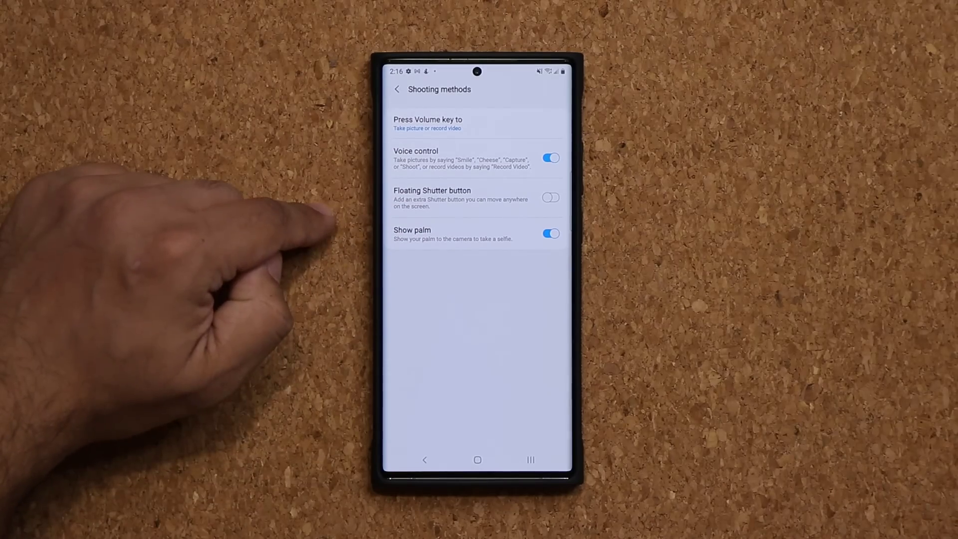
mouse_move(367, 162)
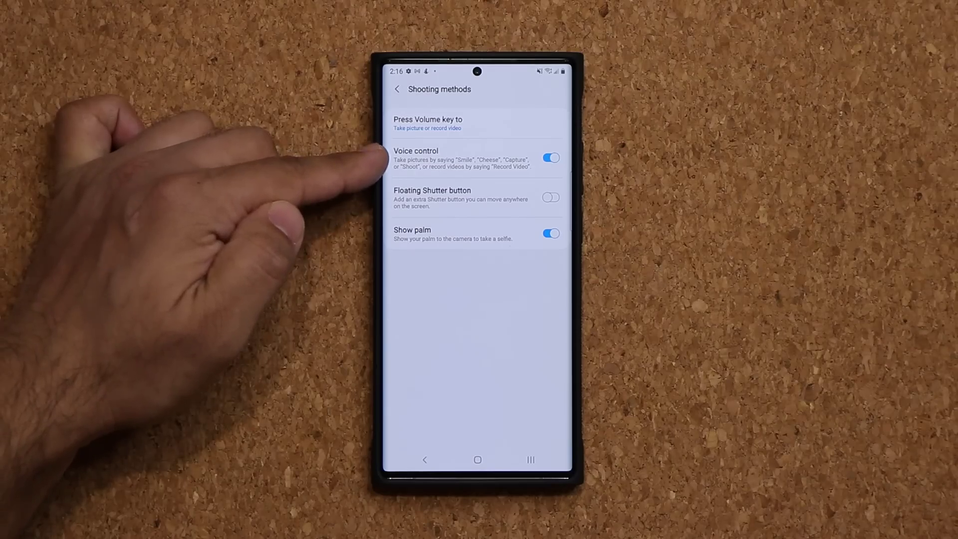
mouse_move(367, 159)
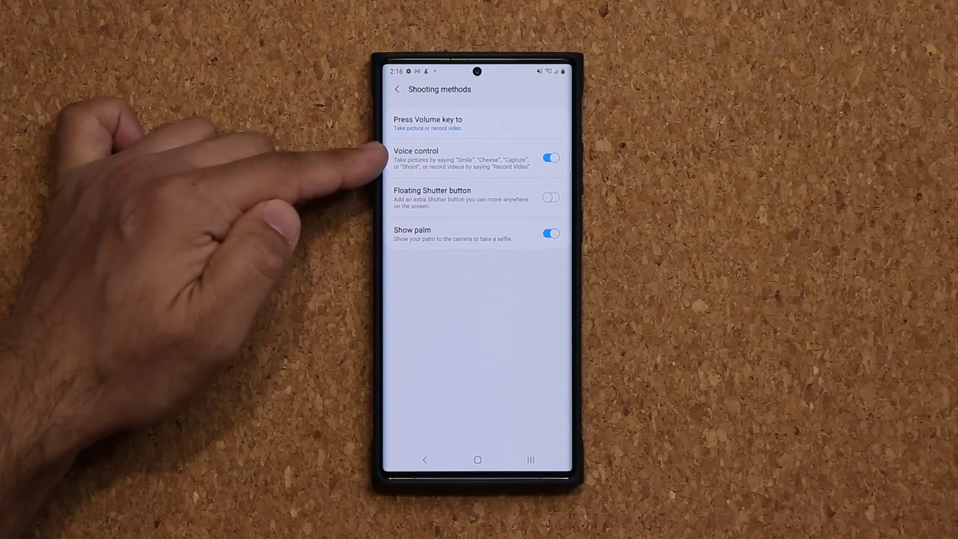
click(397, 89)
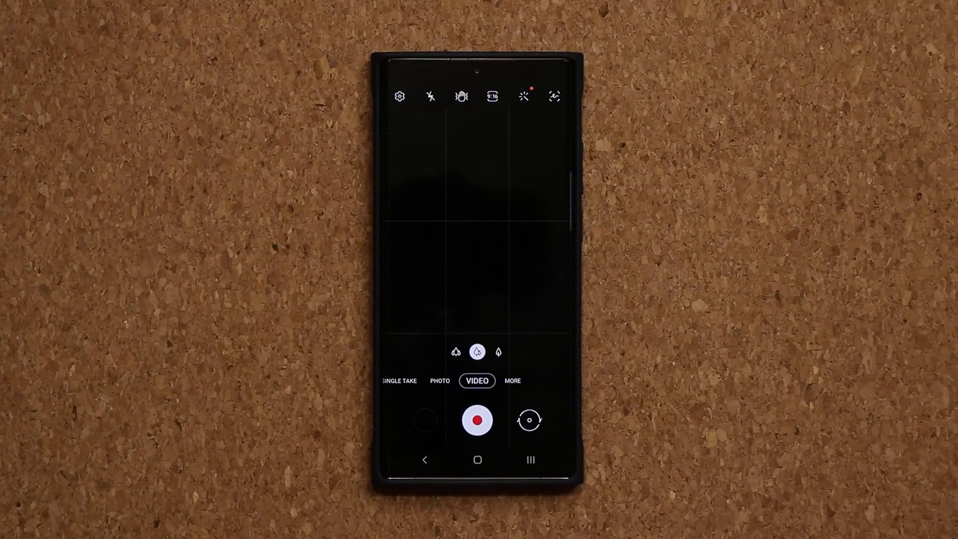
Step: Record a few seconds of test video, then switch back to photo mode
click(477, 420)
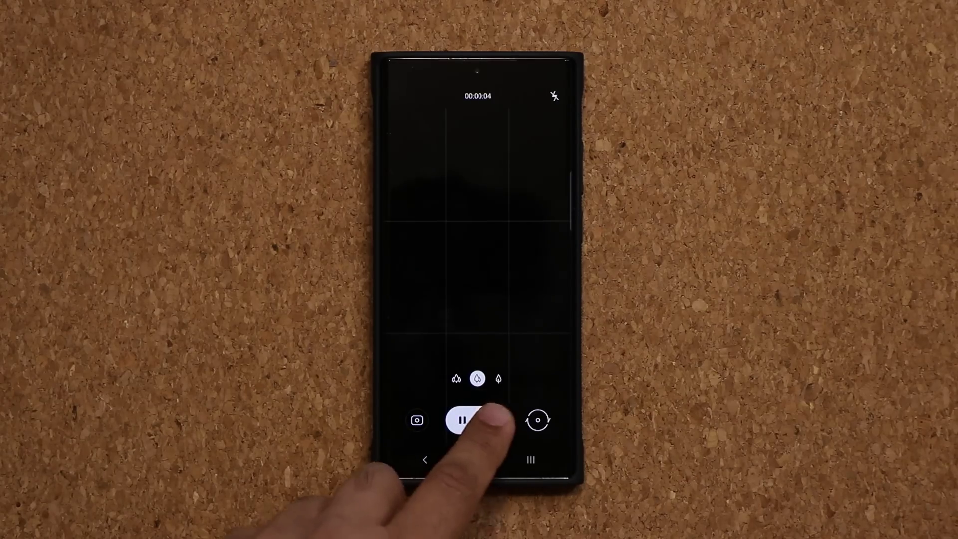
click(477, 420)
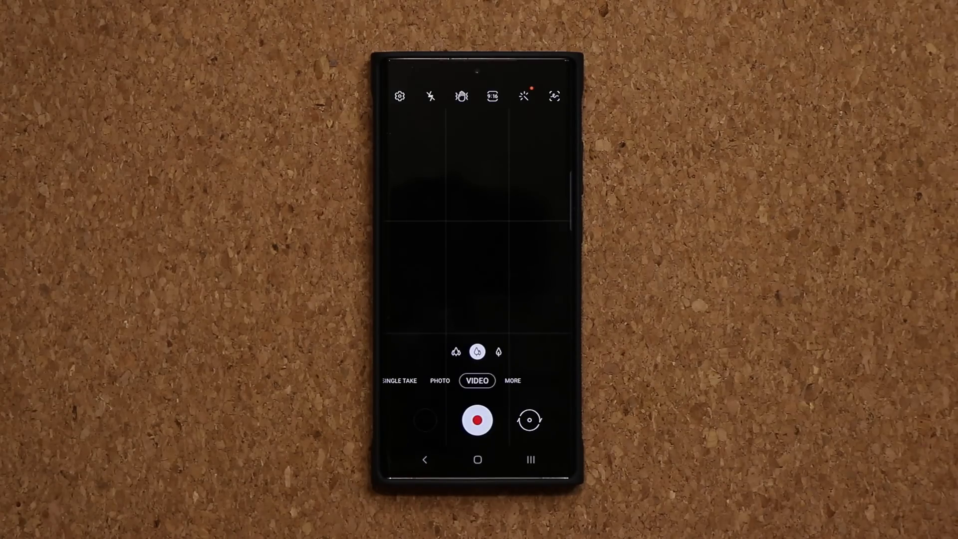
click(439, 381)
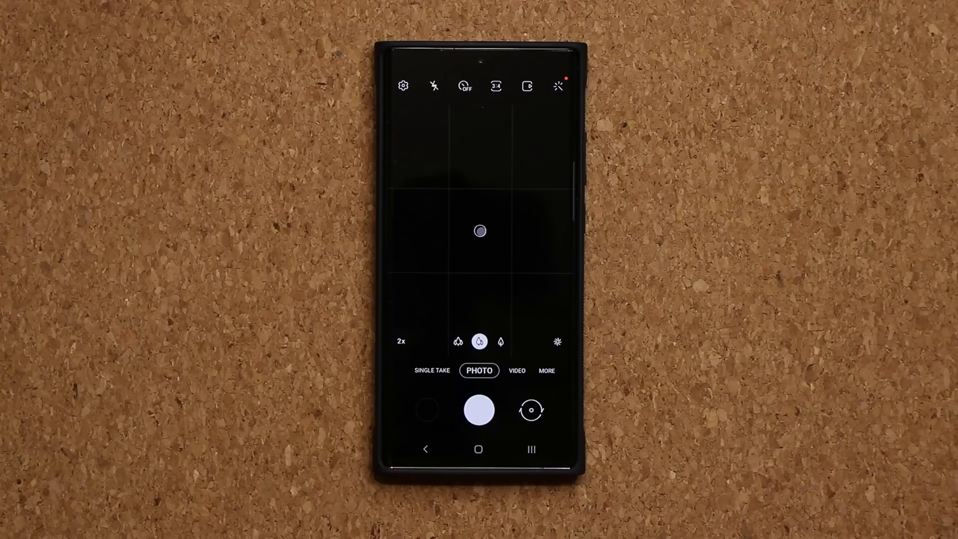
Step: Edit the modes tray from MORE, dragging Pro mode into it, and save
click(546, 370)
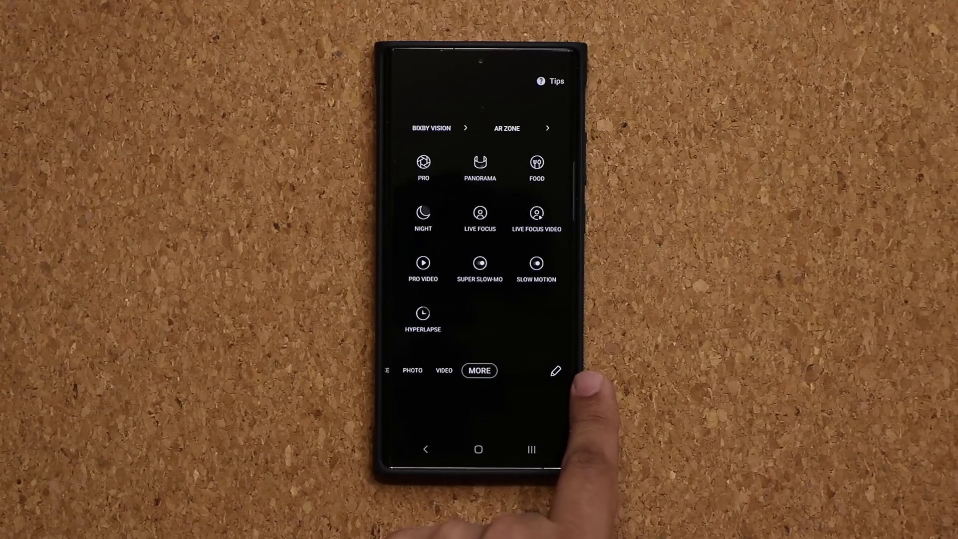
click(555, 370)
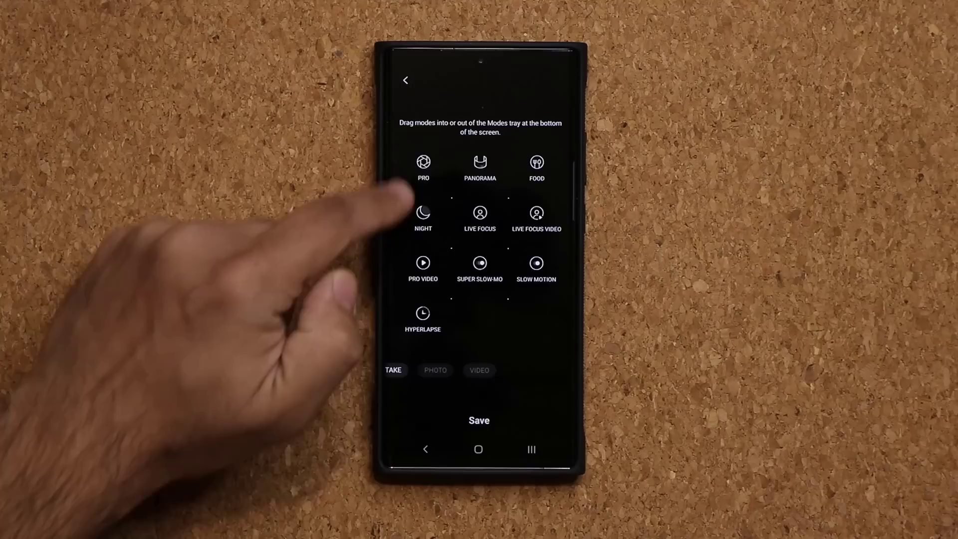
drag(423, 161, 487, 301)
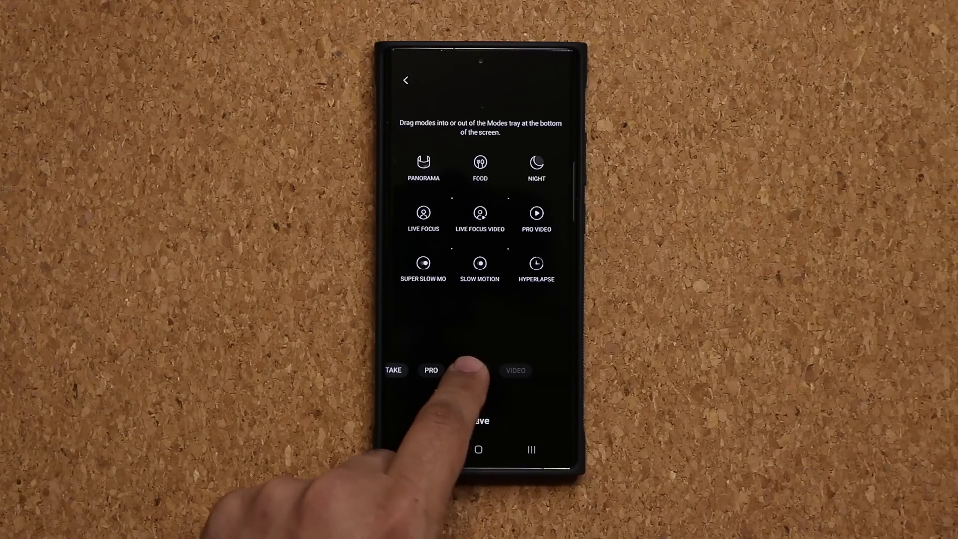
click(471, 370)
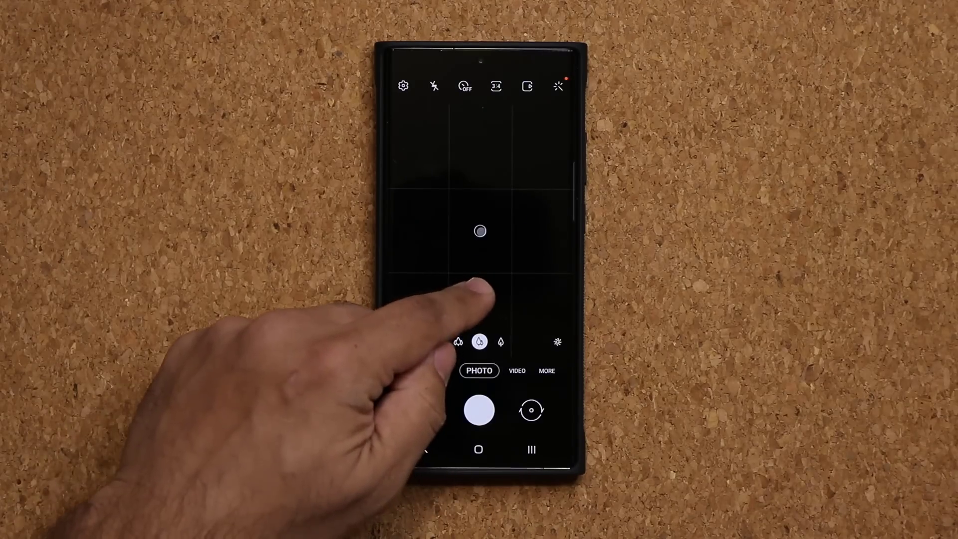
Step: Show the More modes list containing Single Take and Pro
click(517, 370)
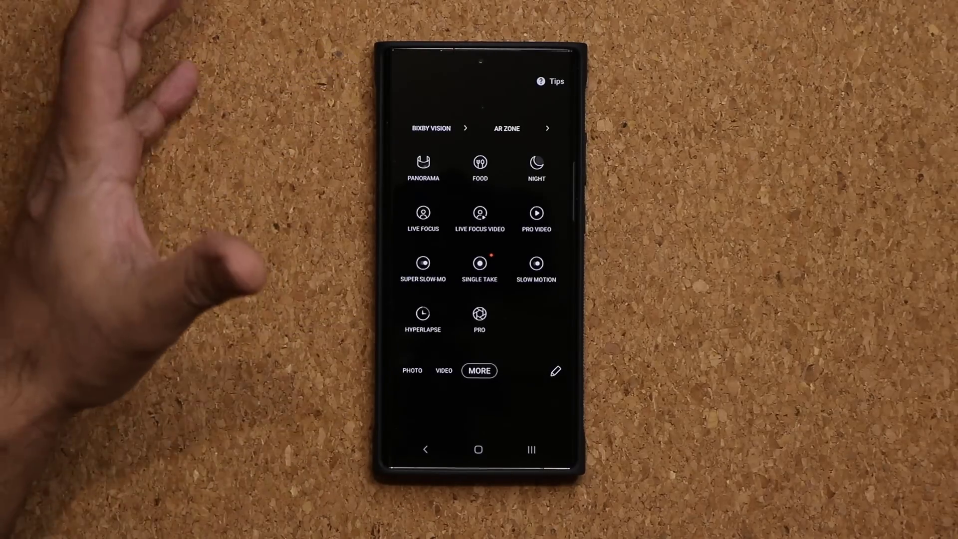
click(555, 371)
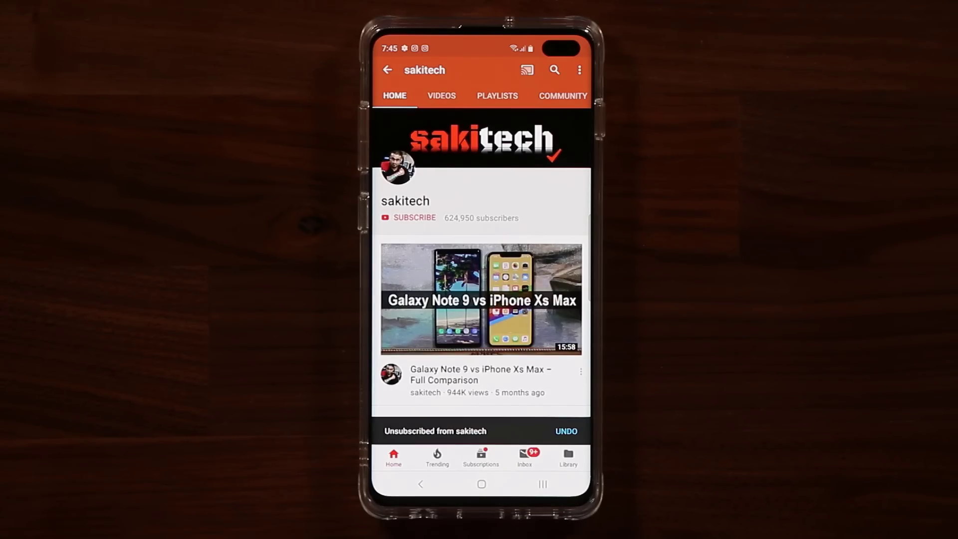
Step: Subscribe to the sakitech YouTube channel and set its bell to all notifications
click(415, 218)
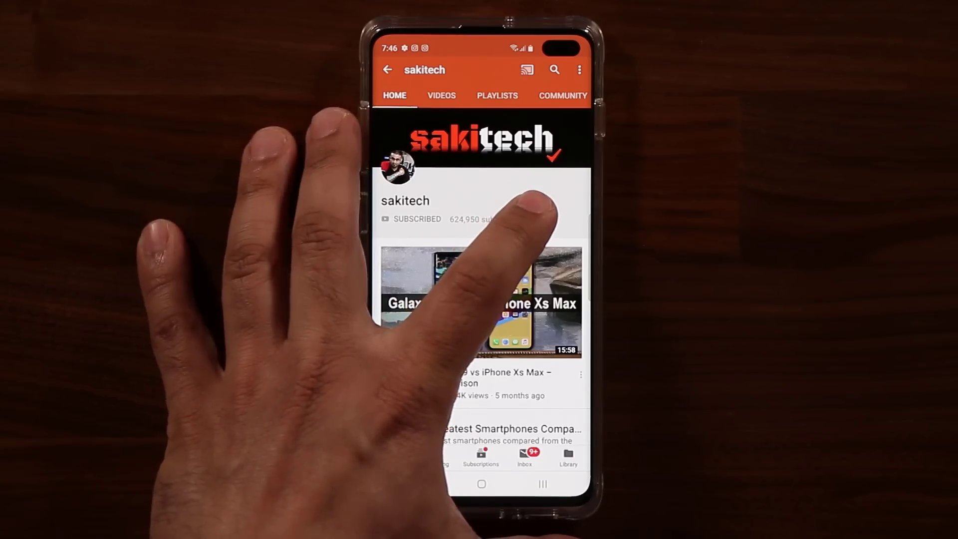
click(534, 219)
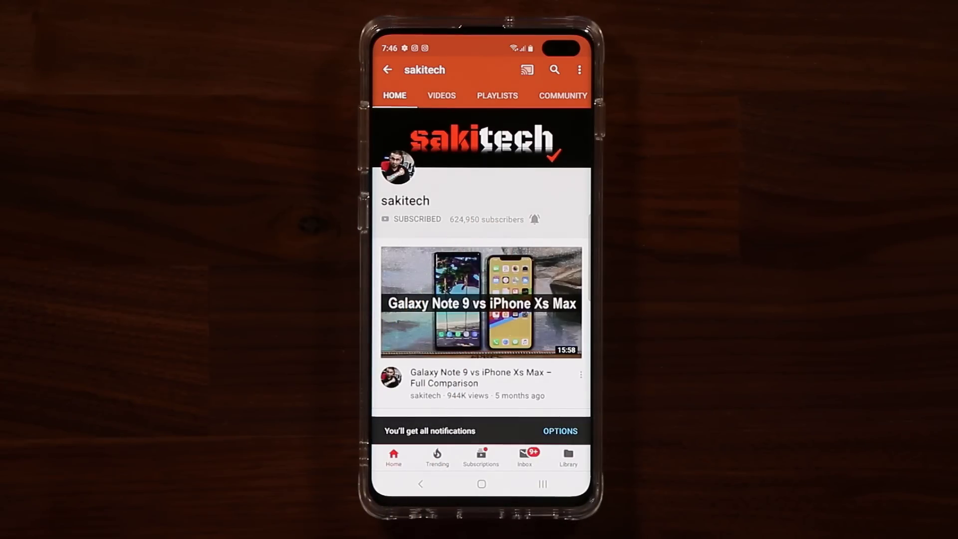